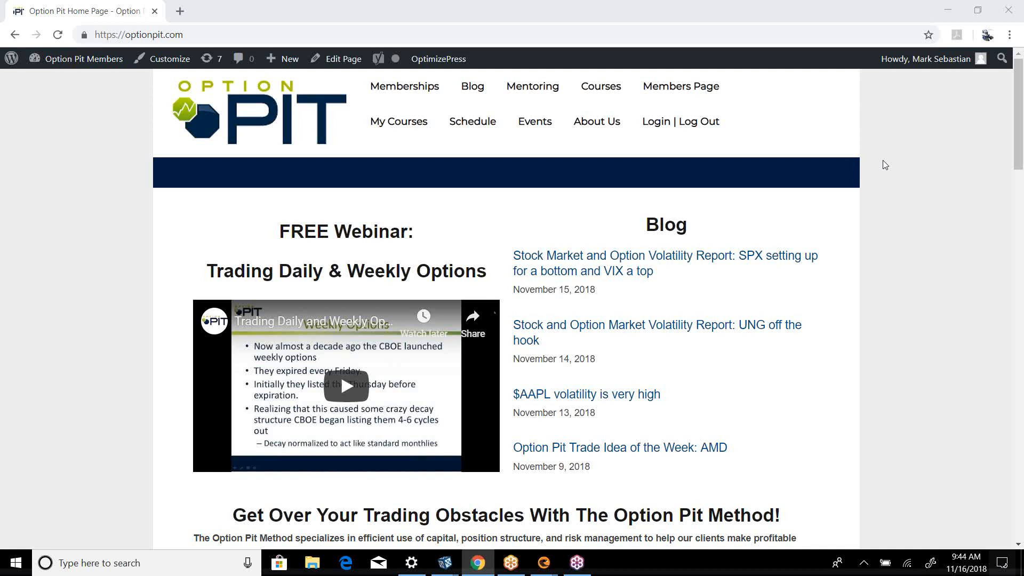
mouse_move(309, 92)
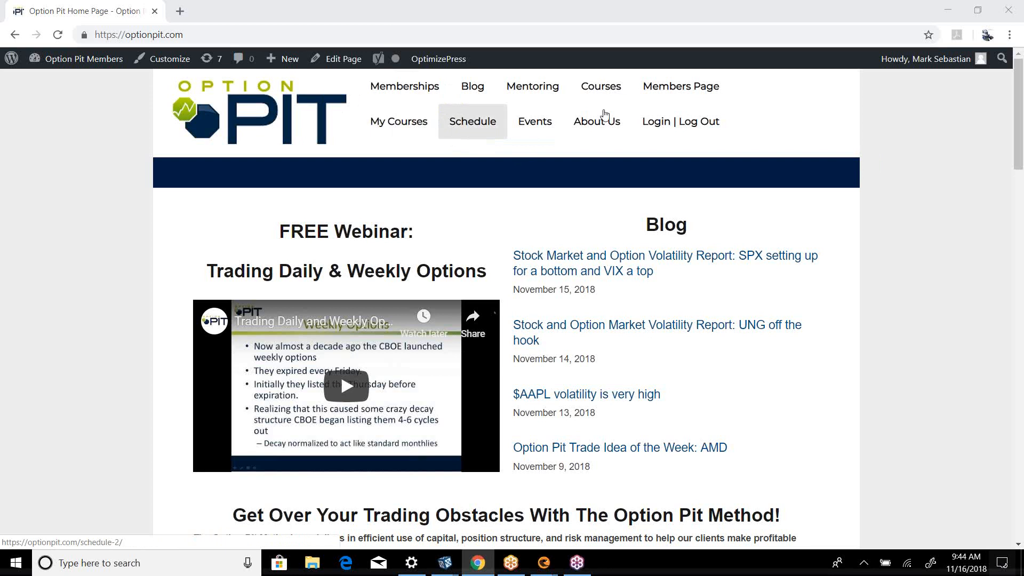
- Visit the Option Pit members login page, return home, and open the course store
left_click(680, 121)
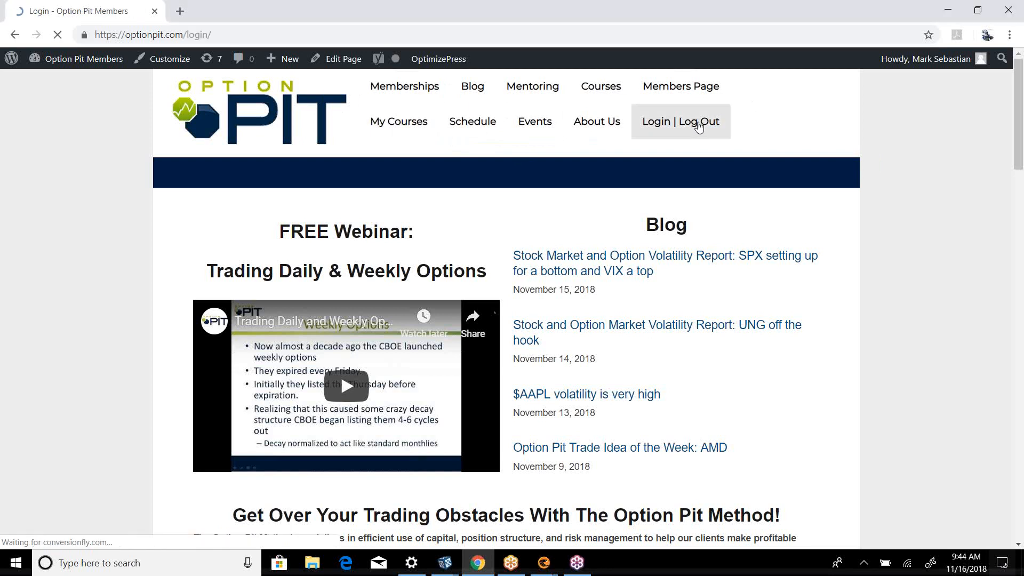
left_click(681, 121)
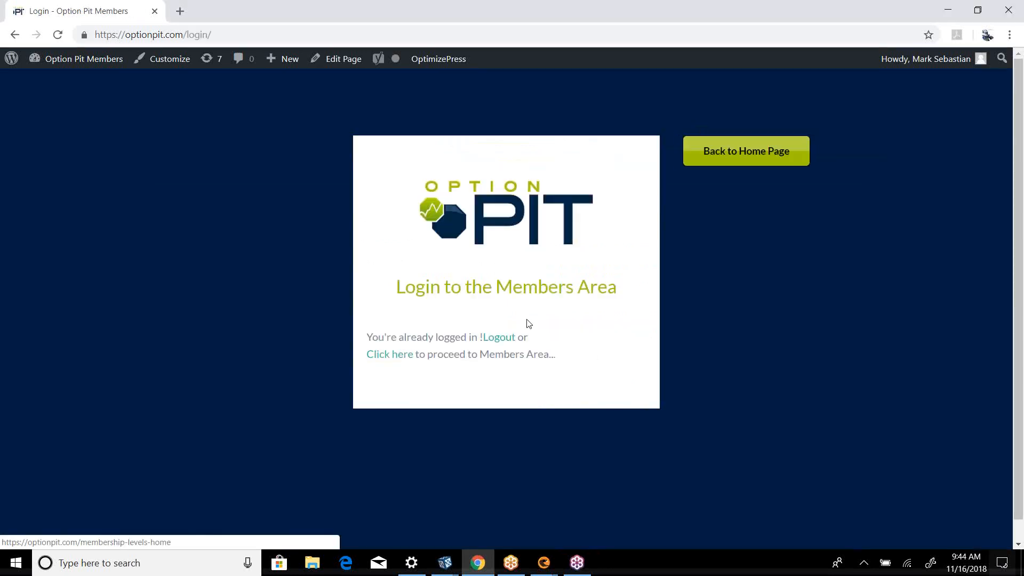
left_click(746, 151)
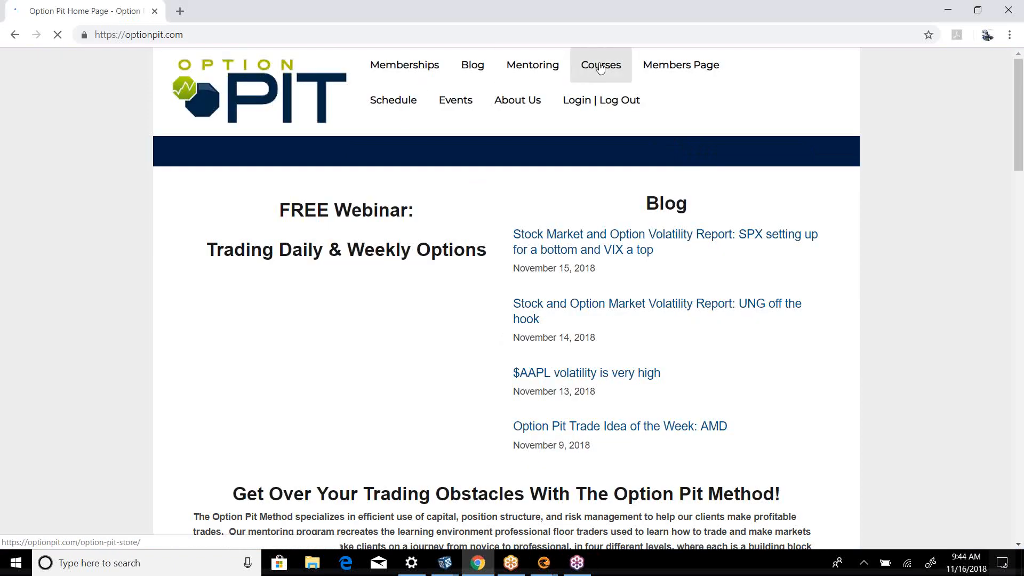
left_click(599, 65)
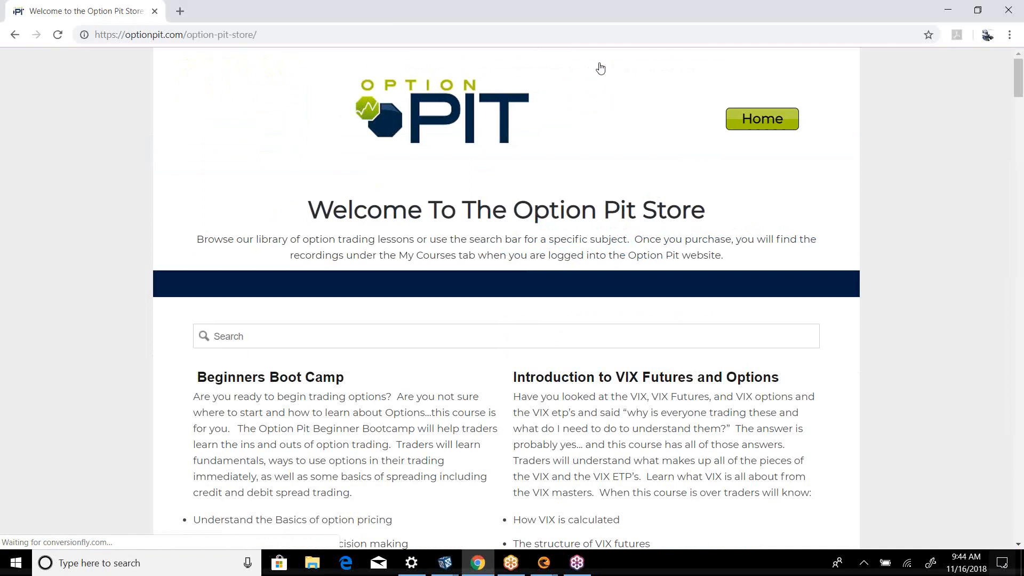
- Scroll through the Option Pit course store, then switch to the TradeHawk workspace
scroll("down", 3)
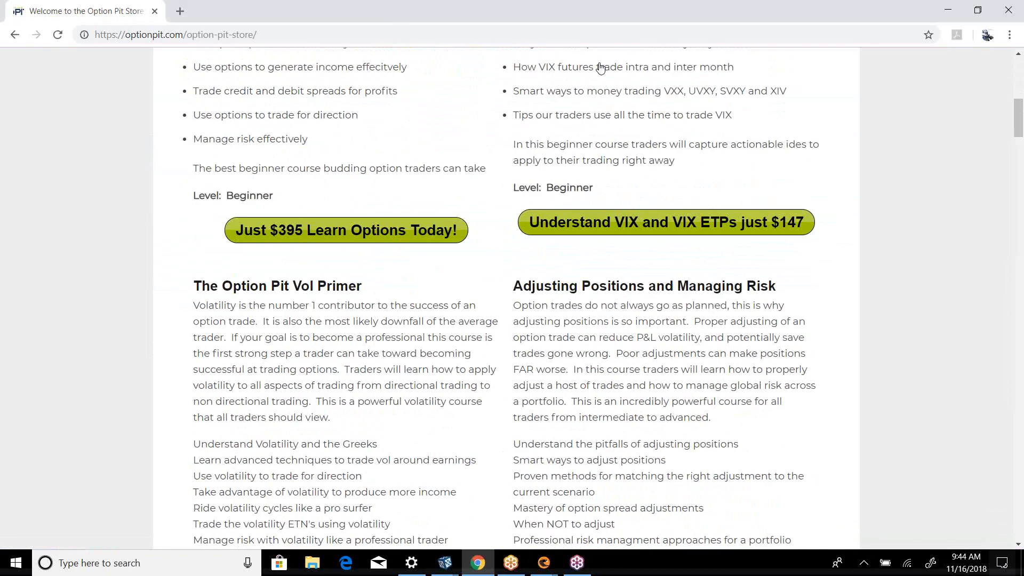
scroll("down", 3)
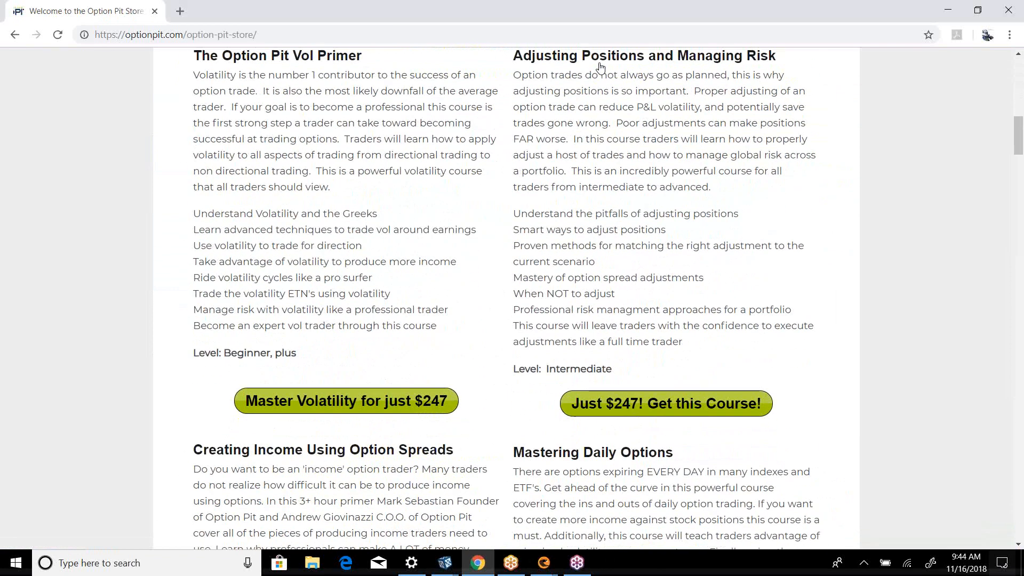
scroll("down", 3)
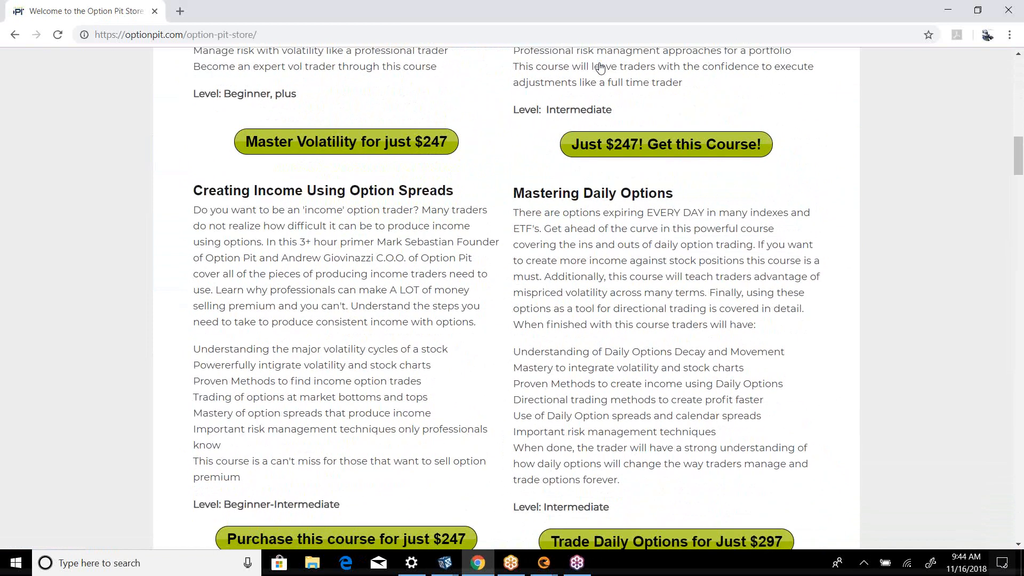
scroll("down", 3)
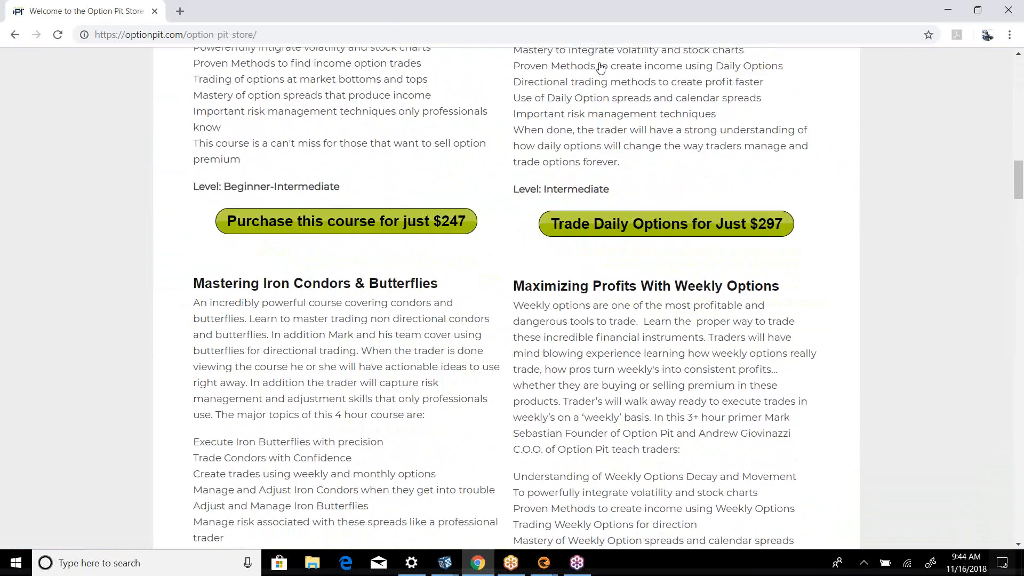
scroll("down", 3)
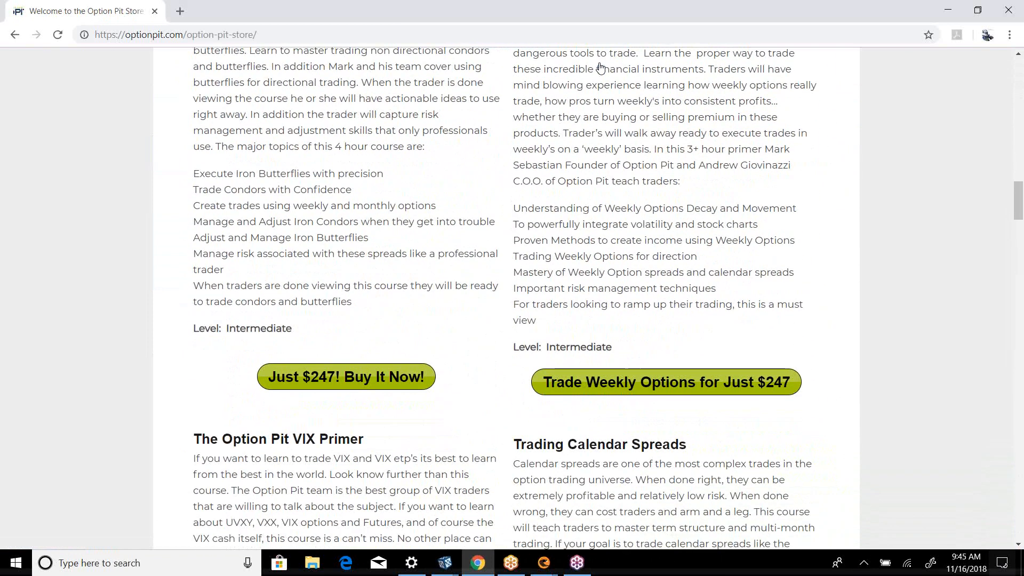
scroll("down", 3)
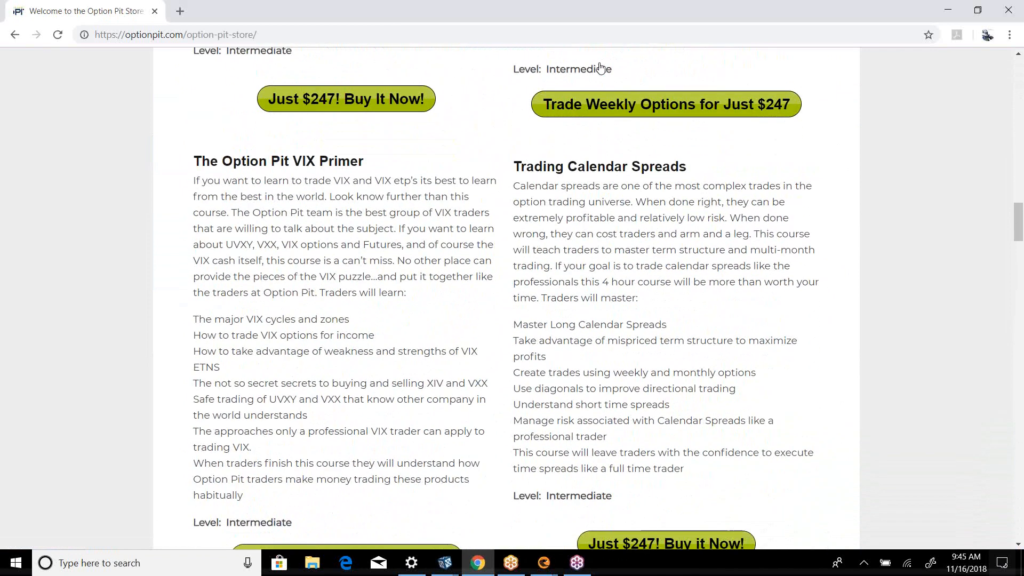
scroll("down", 3)
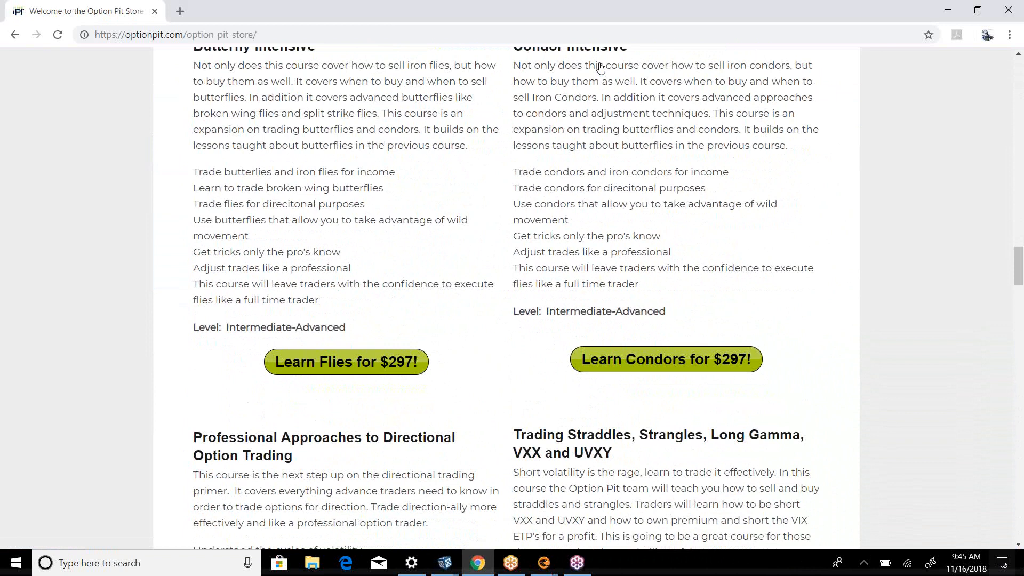
scroll("down", 3)
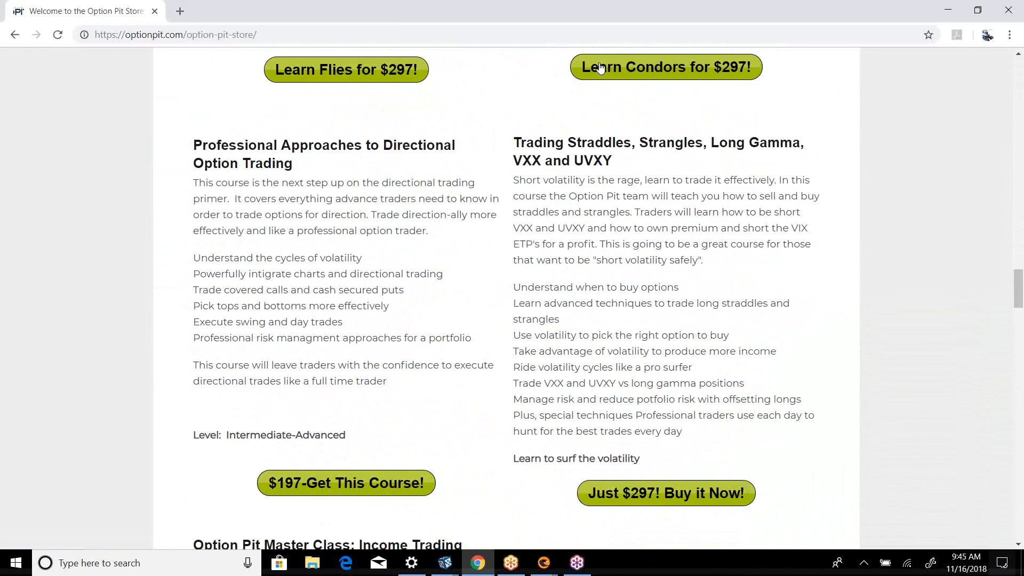
scroll("down", 3)
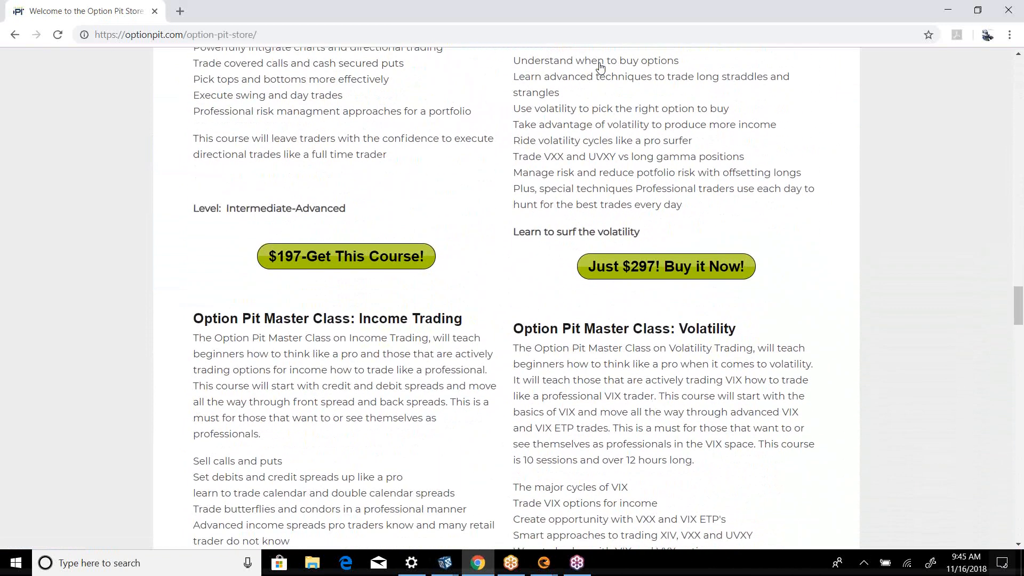
scroll("down", 3)
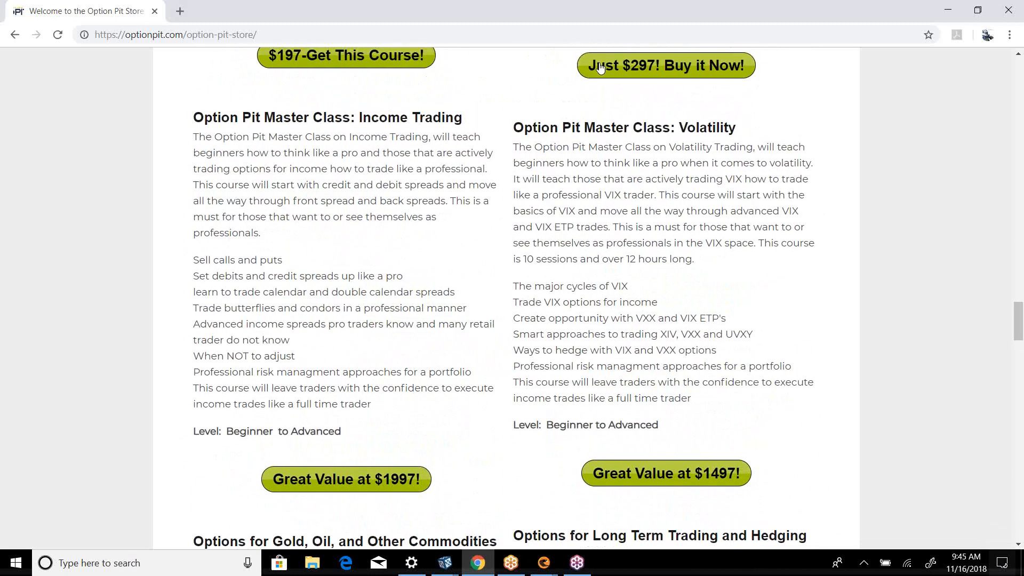
scroll("down", 3)
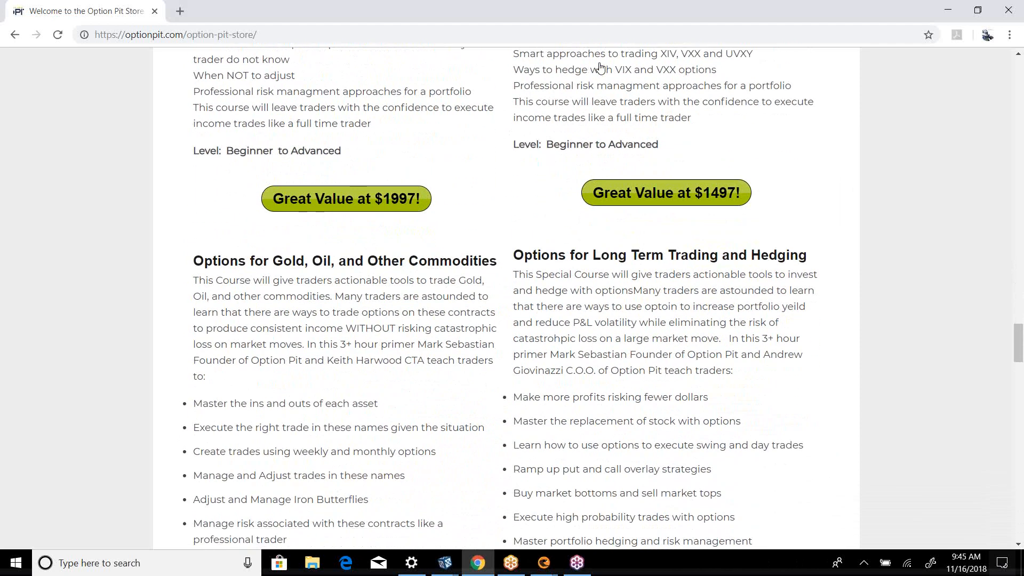
scroll("down", 3)
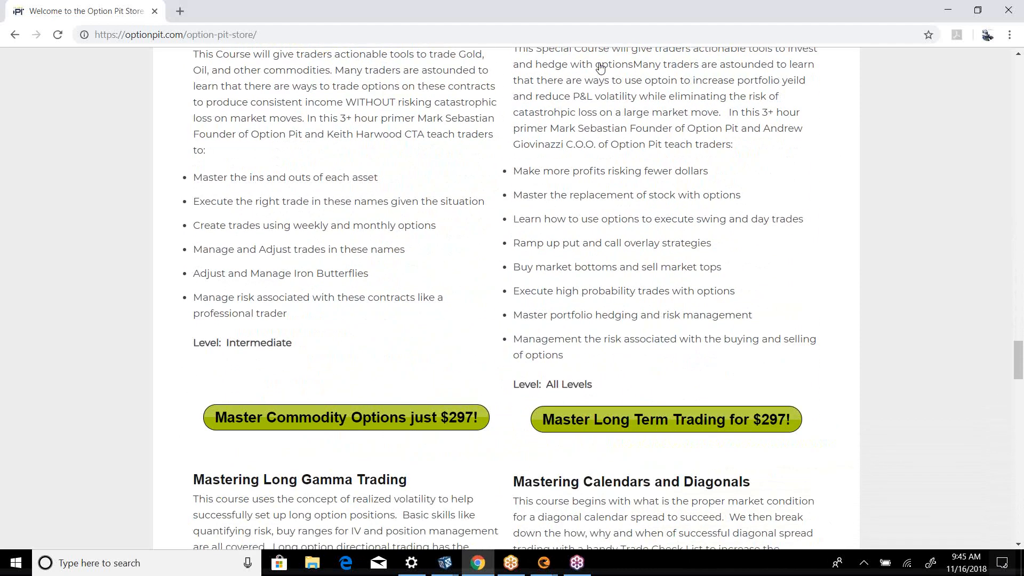
scroll("down", 3)
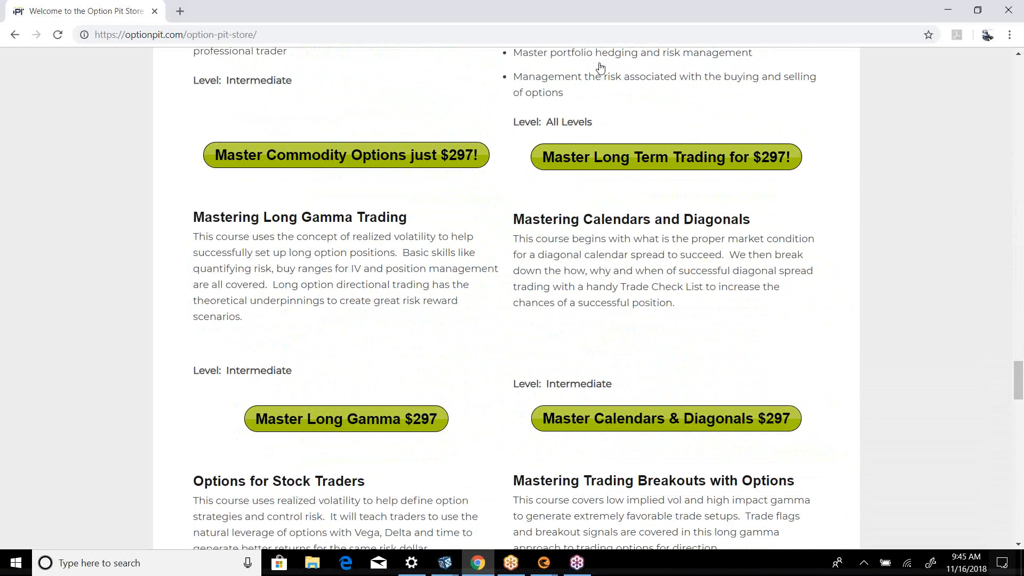
scroll("down", 3)
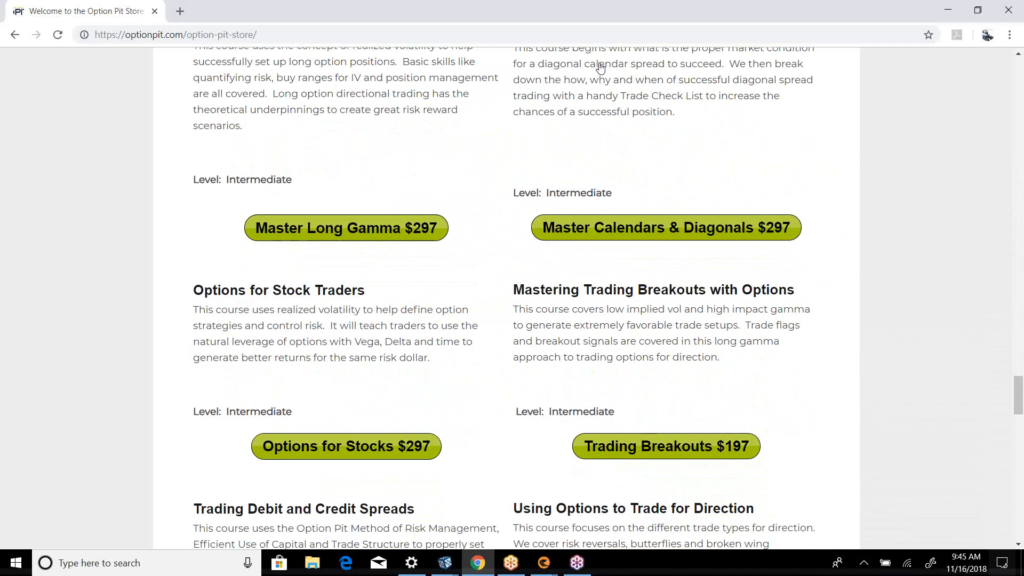
scroll("down", 3)
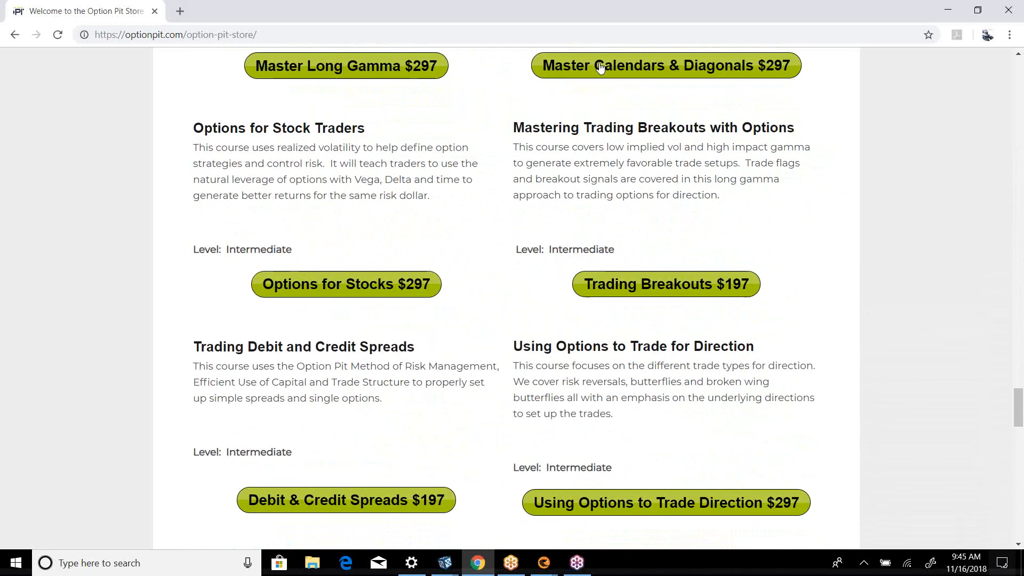
scroll("down", 3)
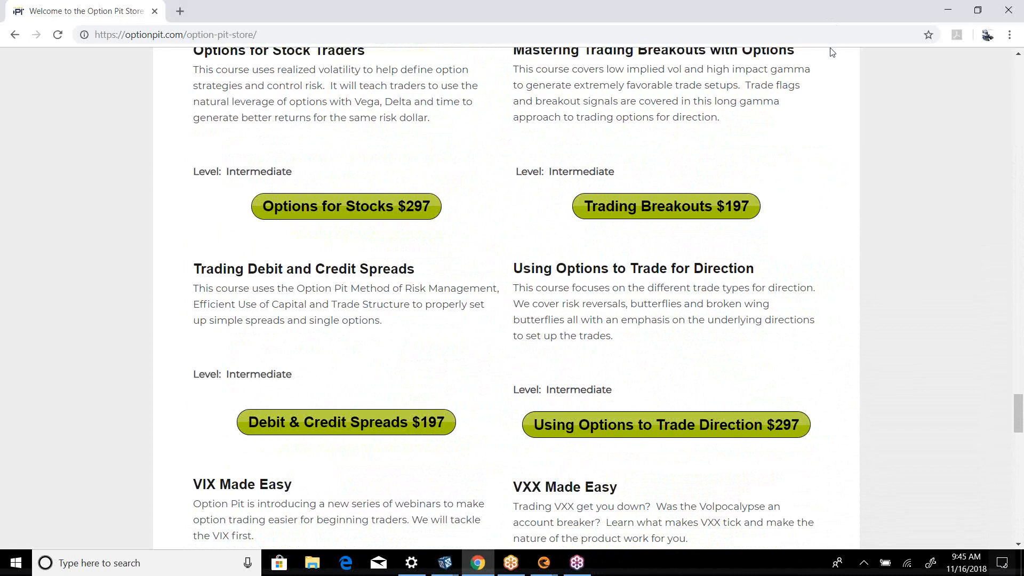
left_click(543, 562)
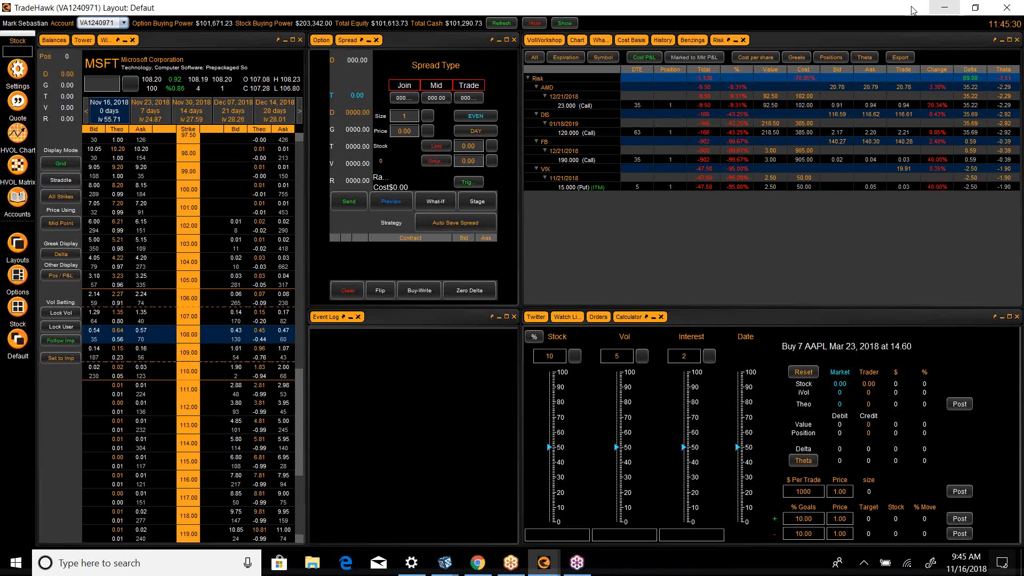
mouse_move(146, 40)
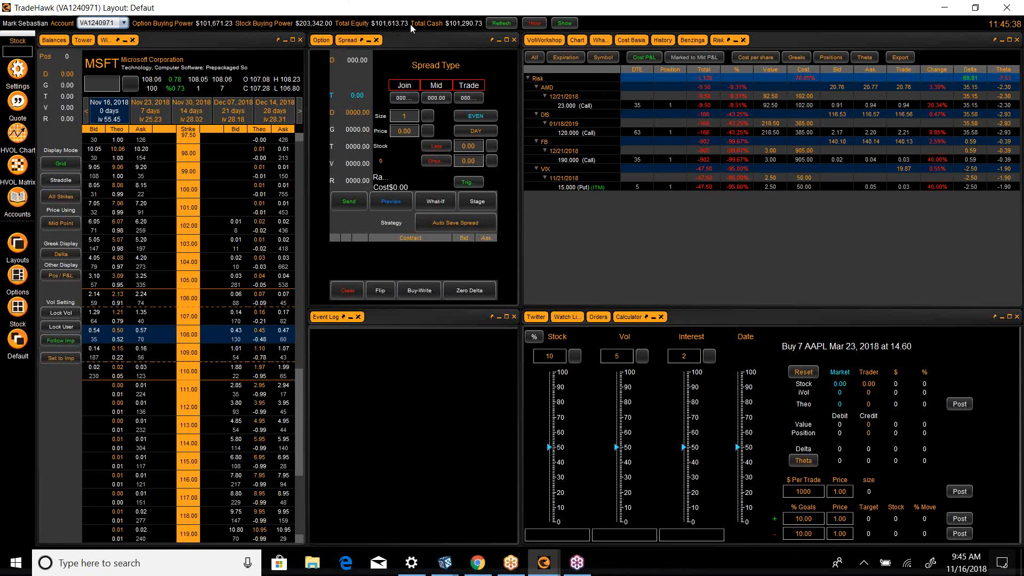
mouse_move(707, 106)
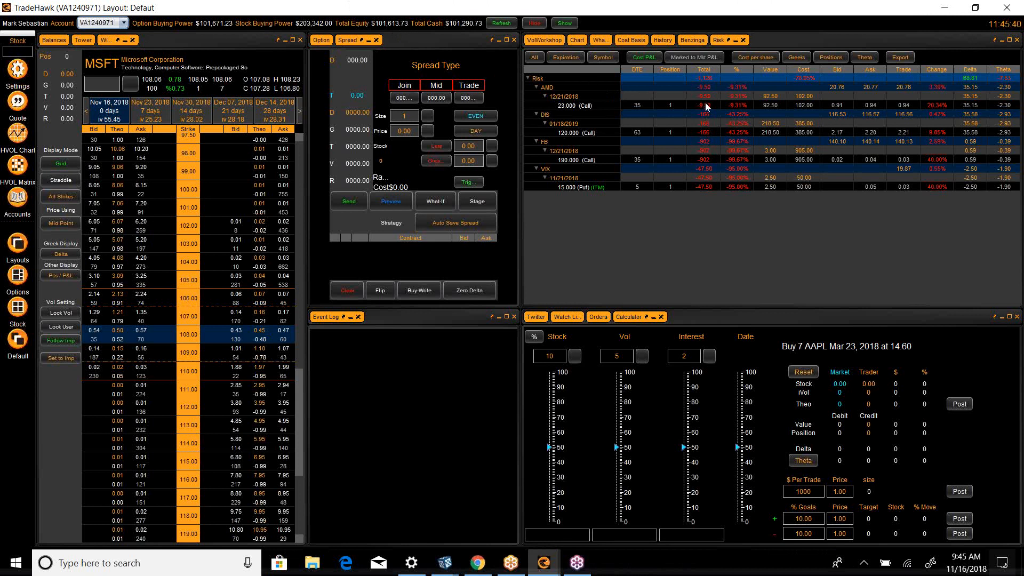
mouse_move(632, 103)
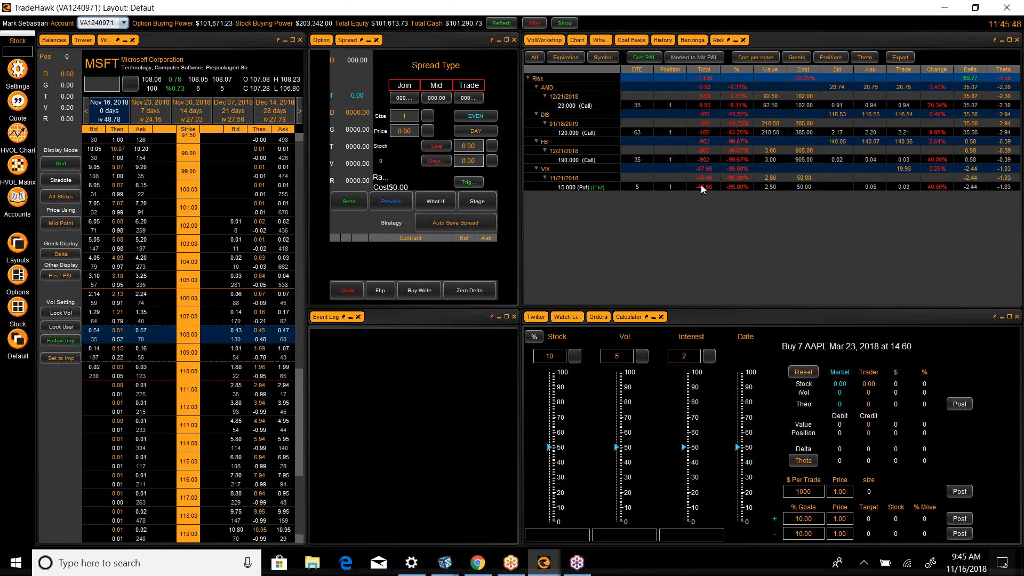
mouse_move(737, 119)
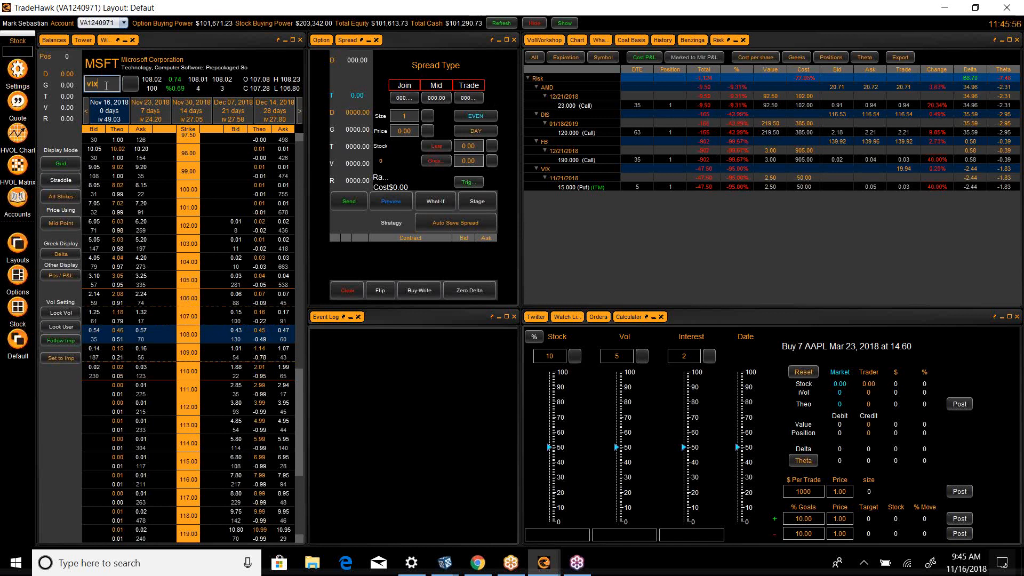
- Enter VIX as the symbol to load the VIX option chain
type("vix")
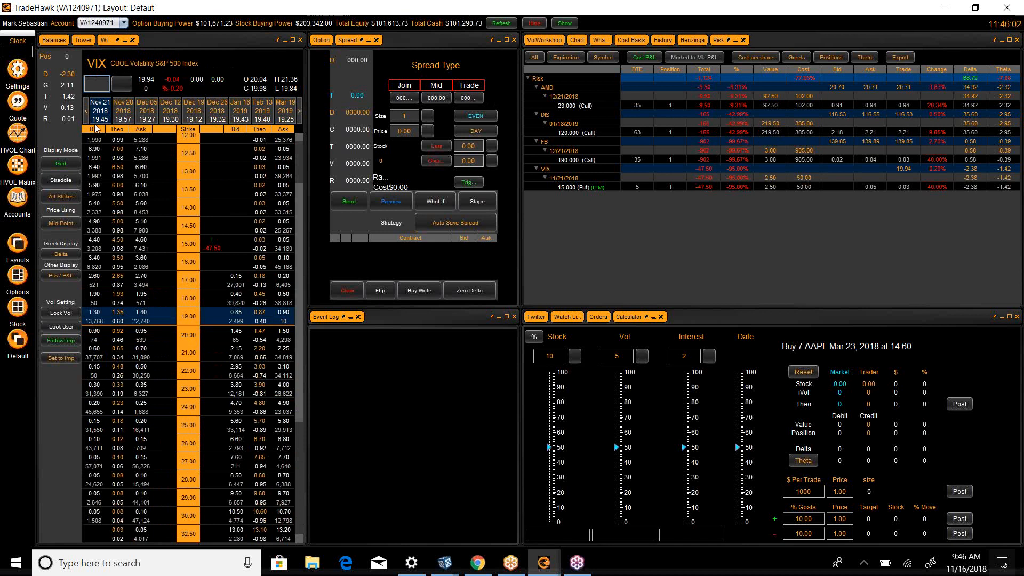
mouse_move(273, 323)
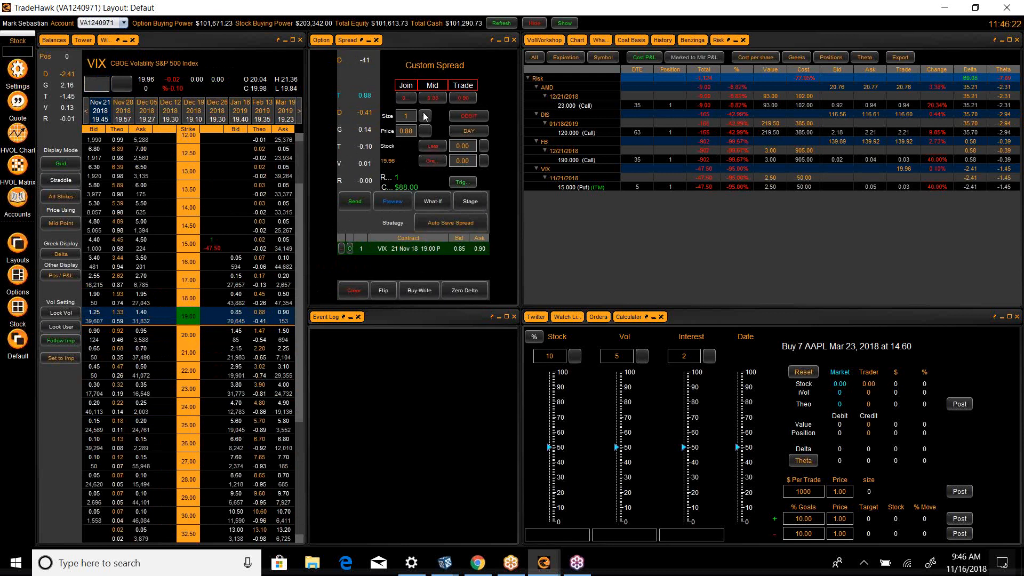
- Raise the put's limit to 0.90, try sending it, and dismiss the two-leg warning
left_click(405, 131)
type("0.9")
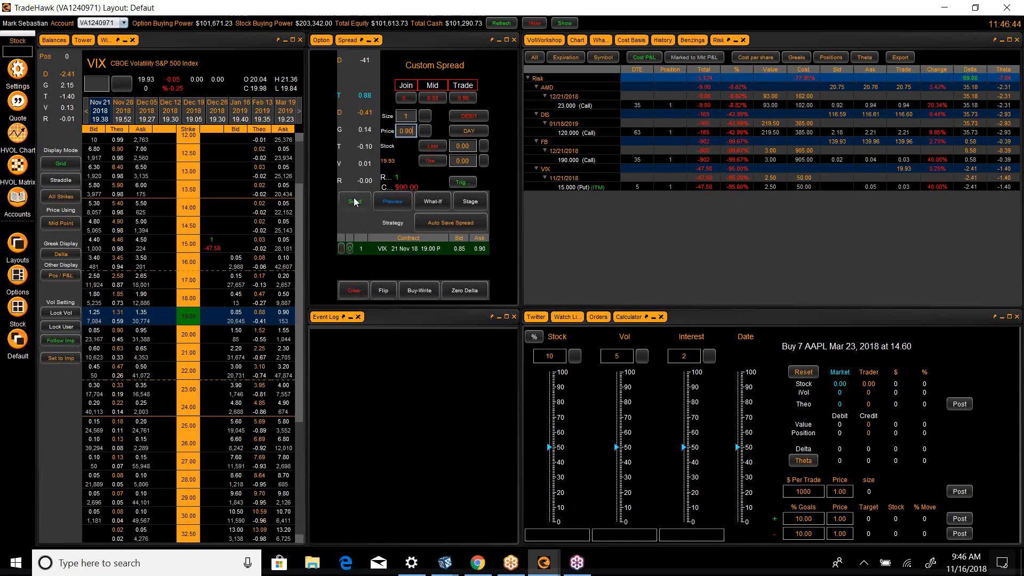
left_click(353, 201)
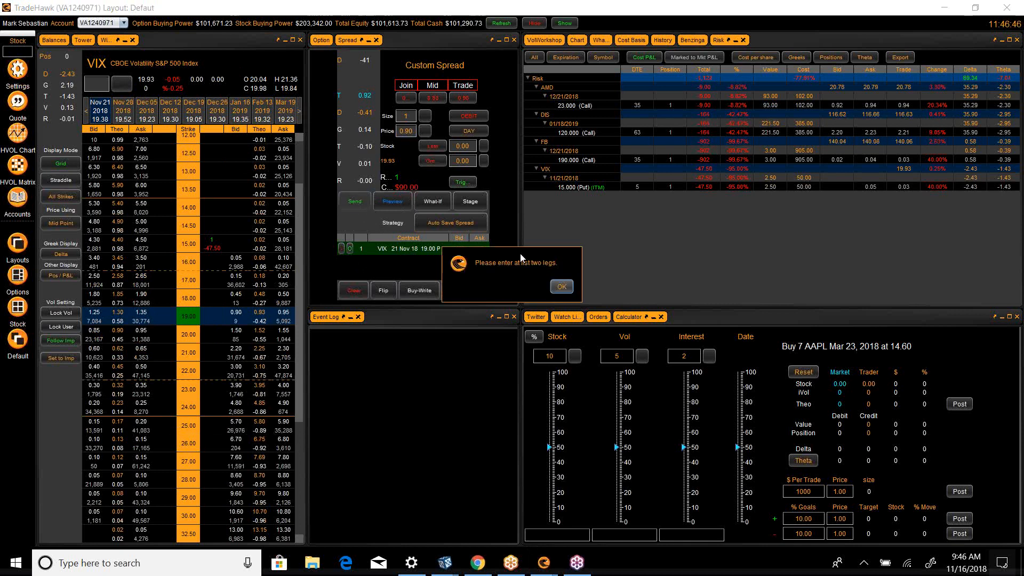
left_click(561, 286)
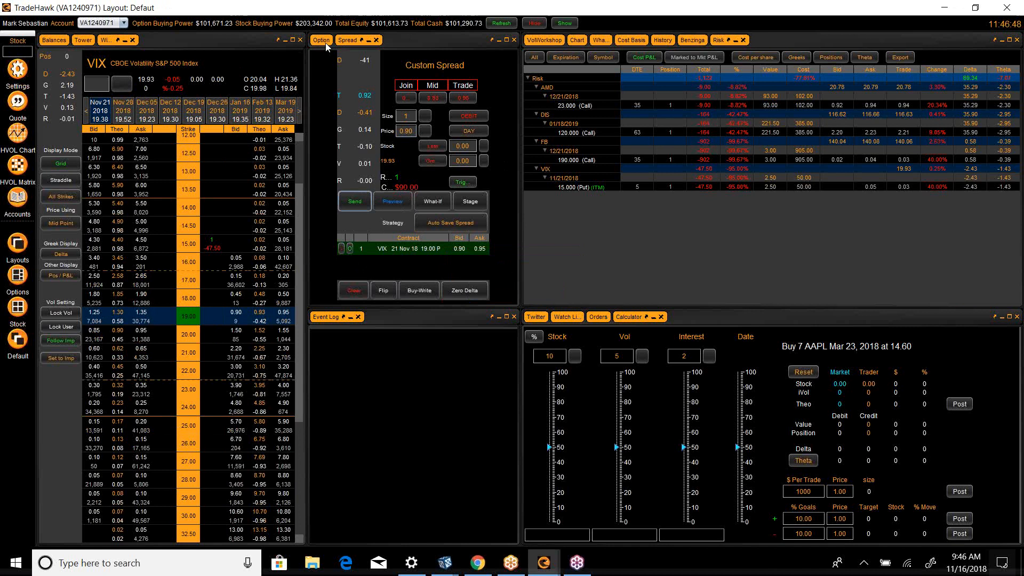
- Buy to open the VIX Nov 21 19.00 put at 0.90 from the Option ticket
left_click(321, 40)
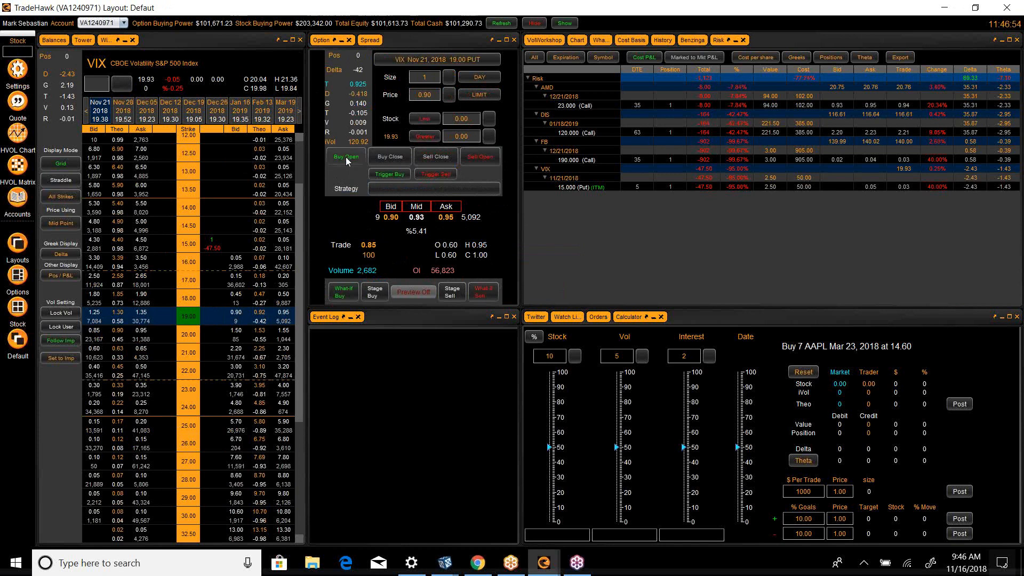
left_click(346, 156)
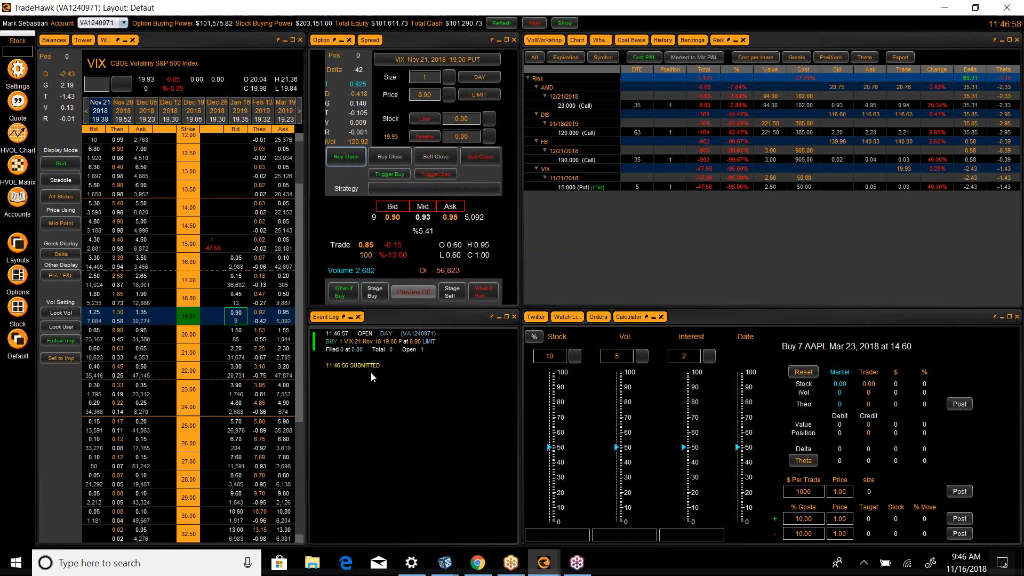
mouse_move(614, 260)
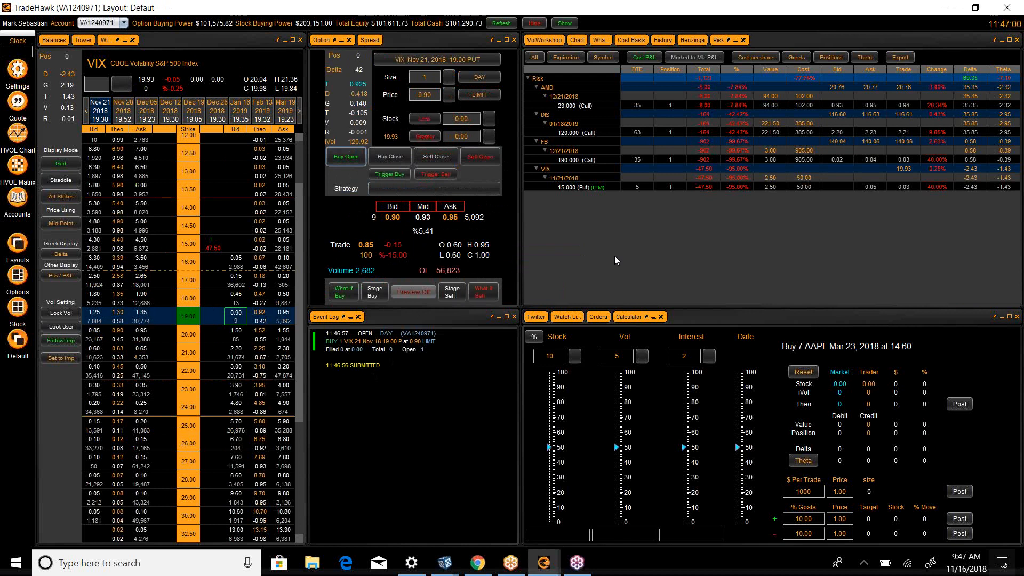
mouse_move(1012, 56)
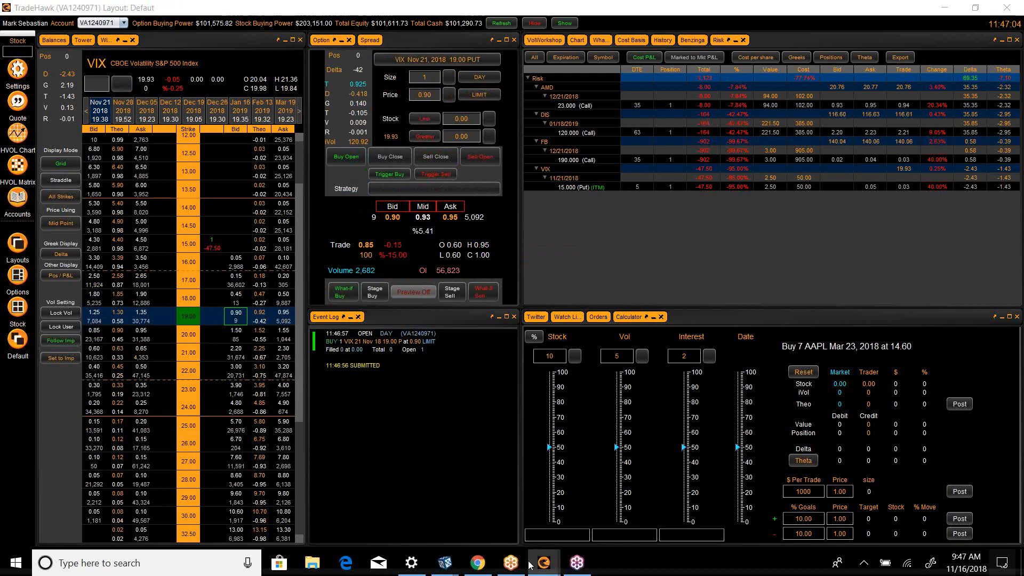
left_click(472, 562)
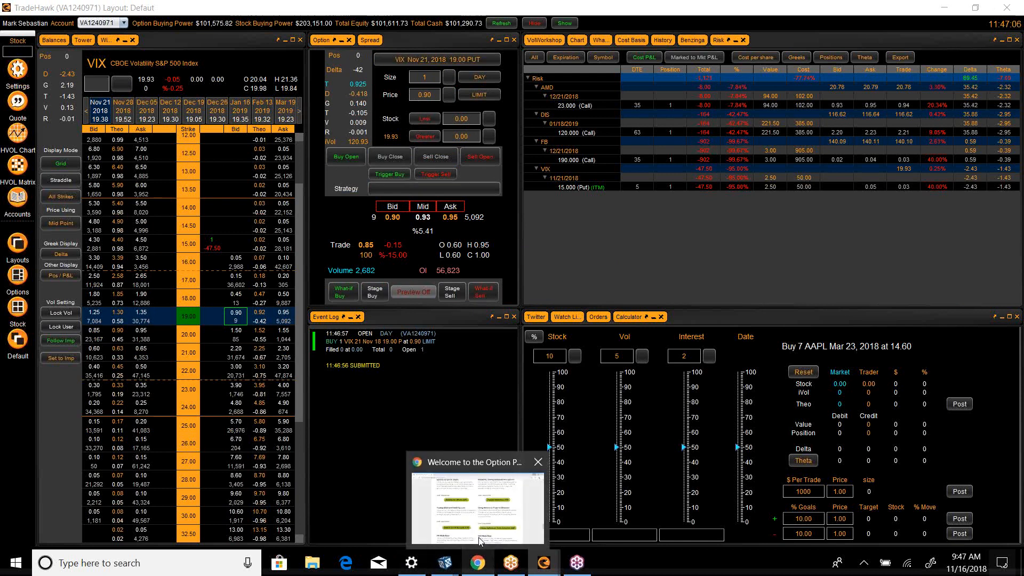